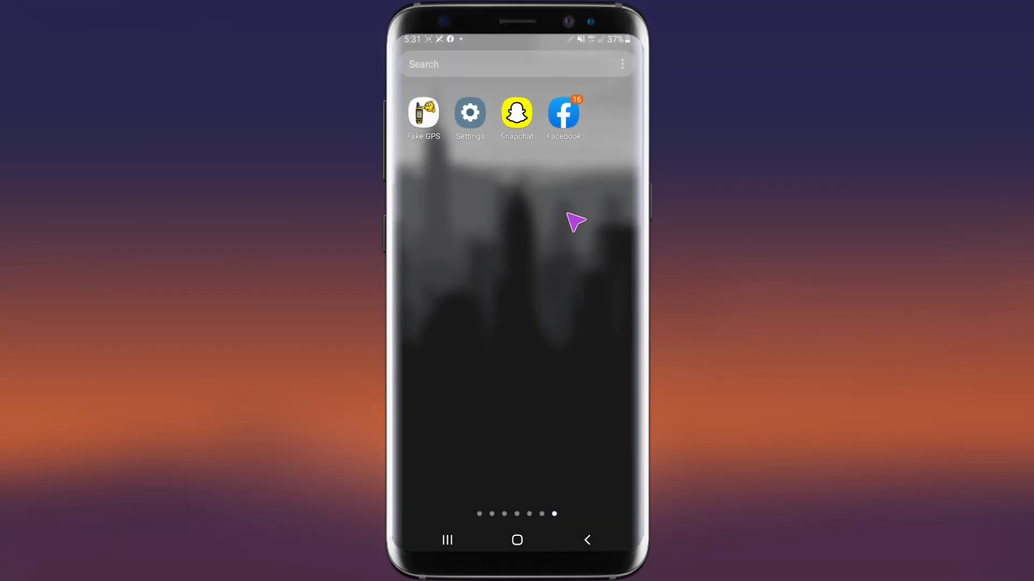
- Launch Facebook and show its main Menu
left_click(563, 112)
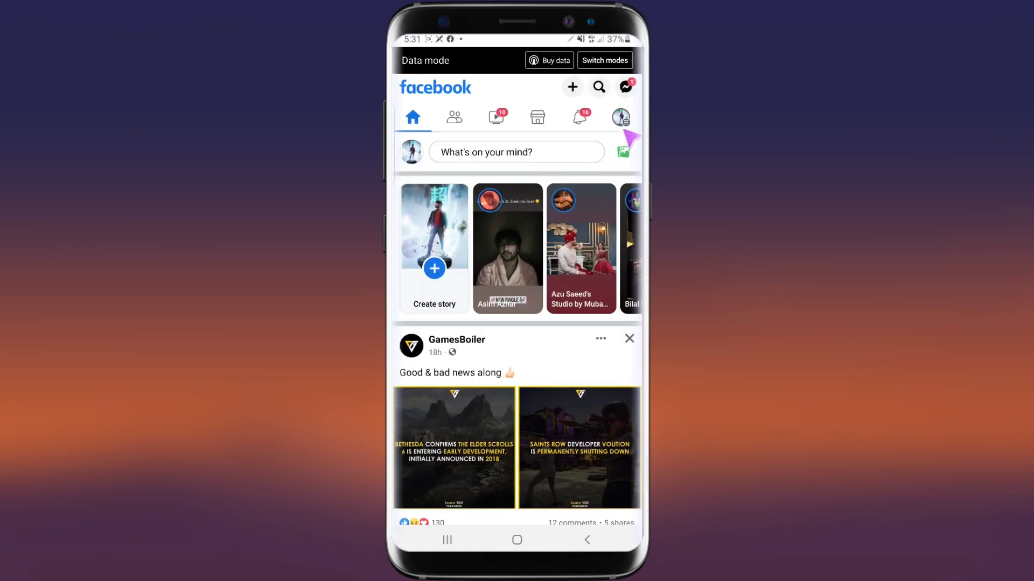
left_click(619, 117)
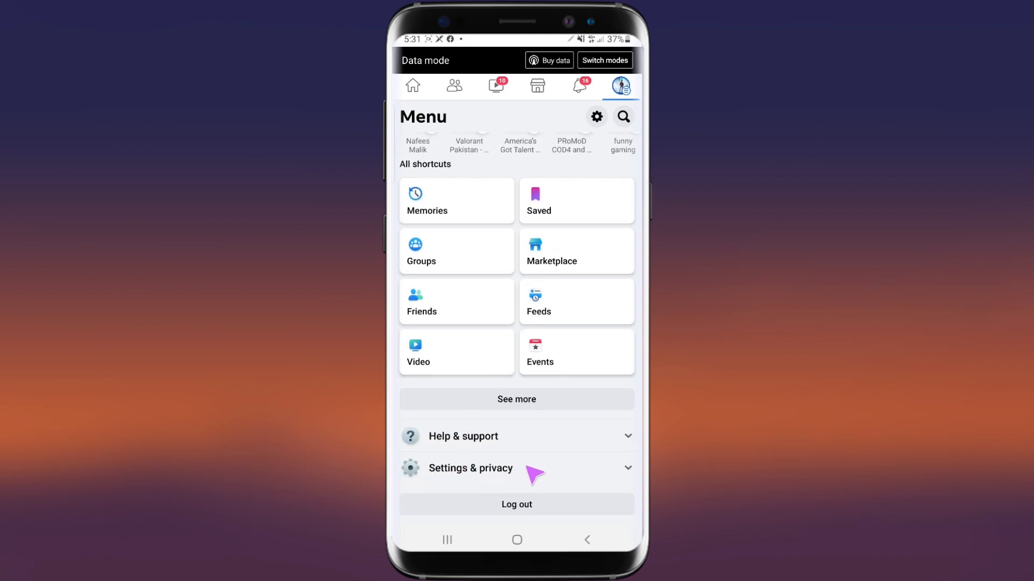
- Open the Blocking page from Settings & privacy
left_click(470, 467)
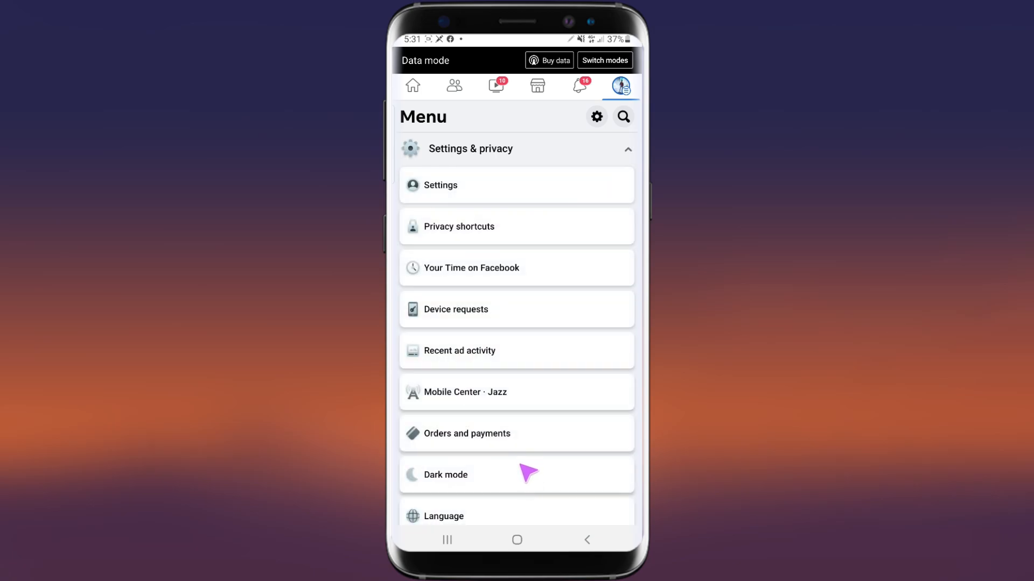
mouse_move(510, 194)
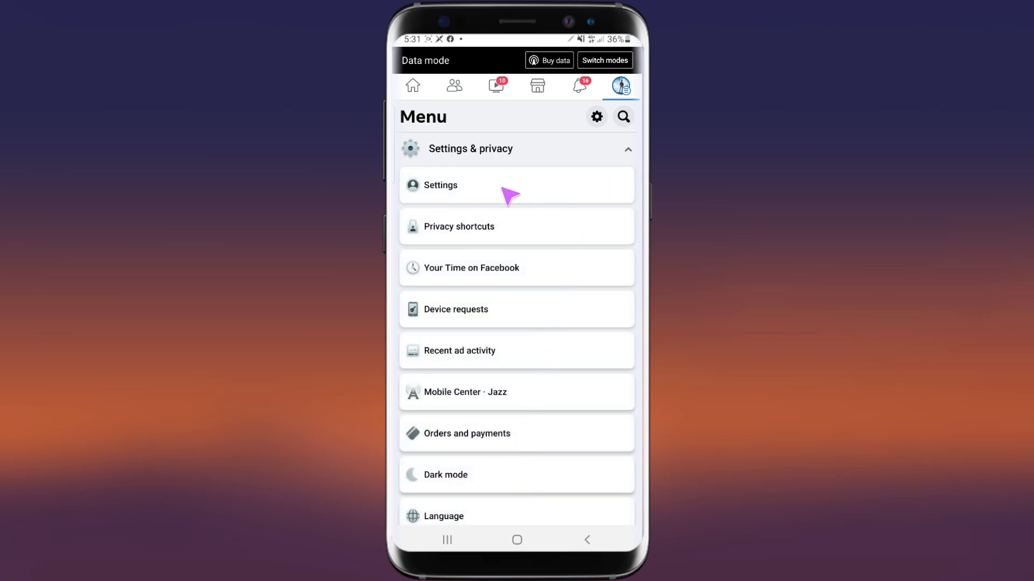
mouse_move(534, 270)
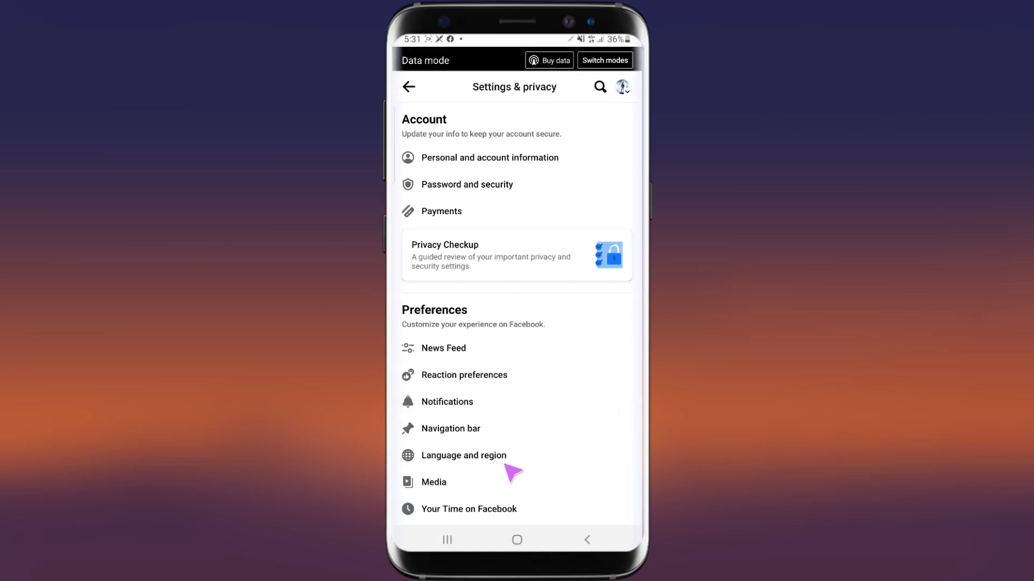
scroll("down", 3)
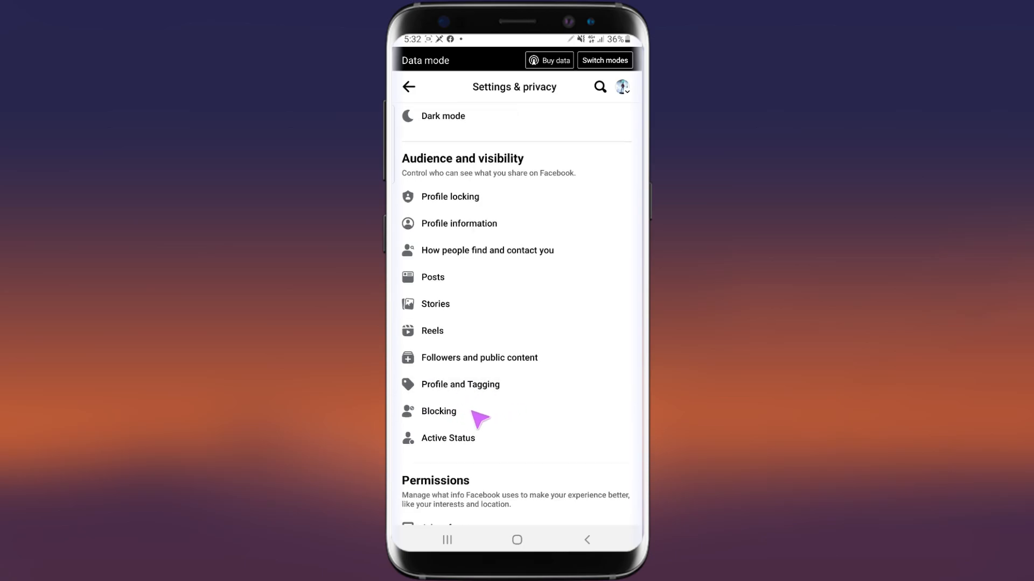
left_click(438, 411)
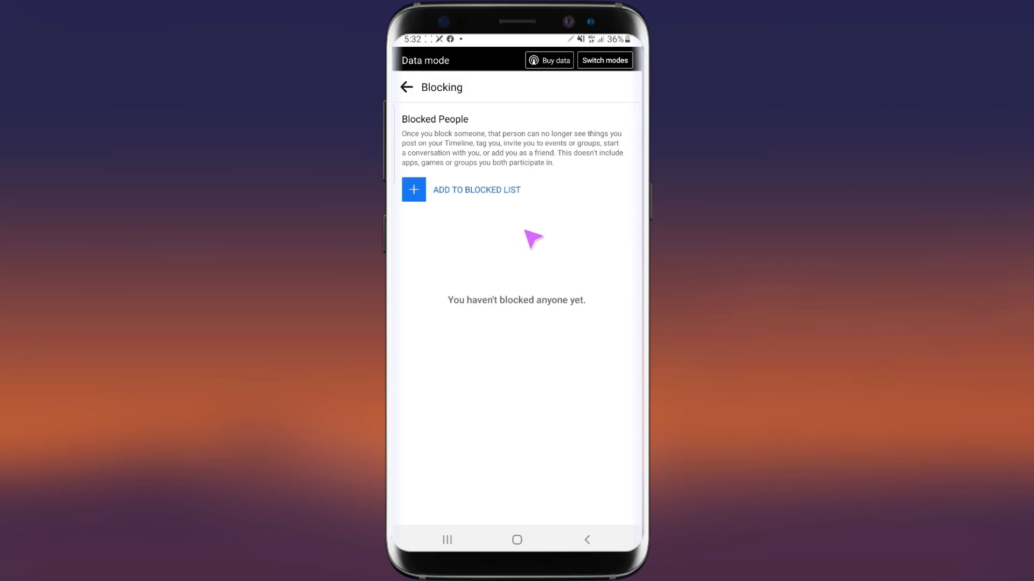
mouse_move(483, 211)
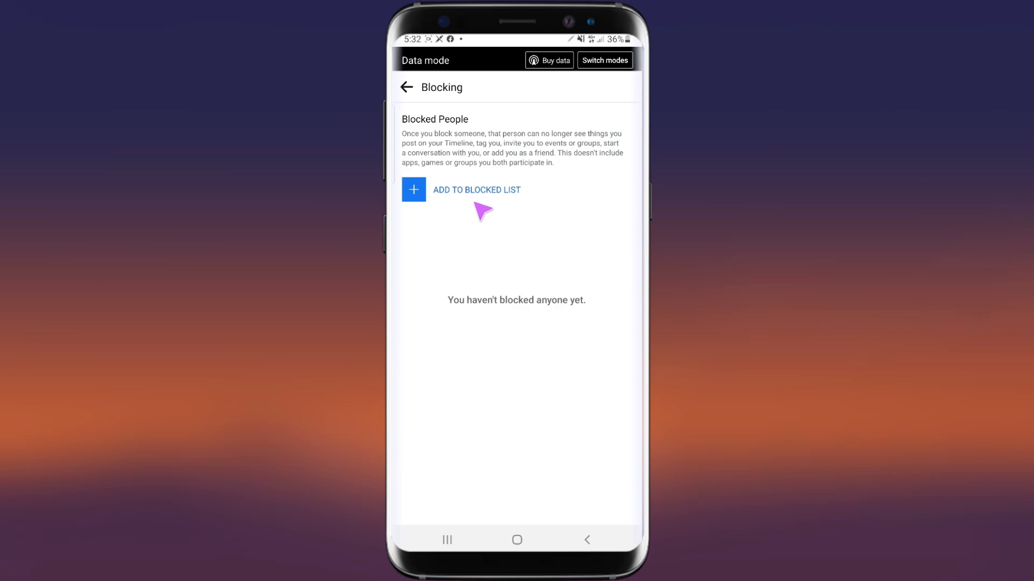
- Search 'ali' from Add to Blocked List and block the sixth result
left_click(476, 190)
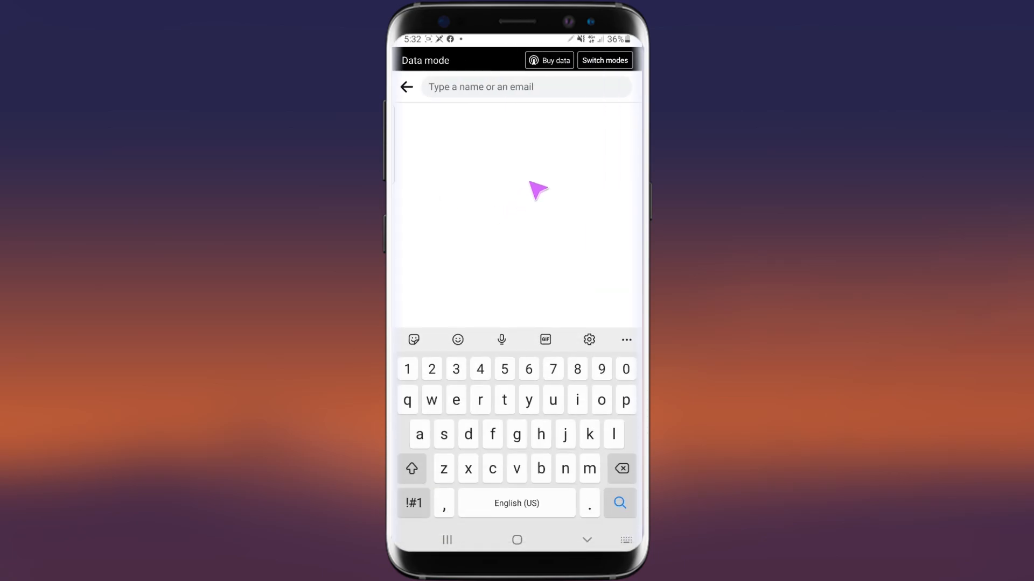
type("ali")
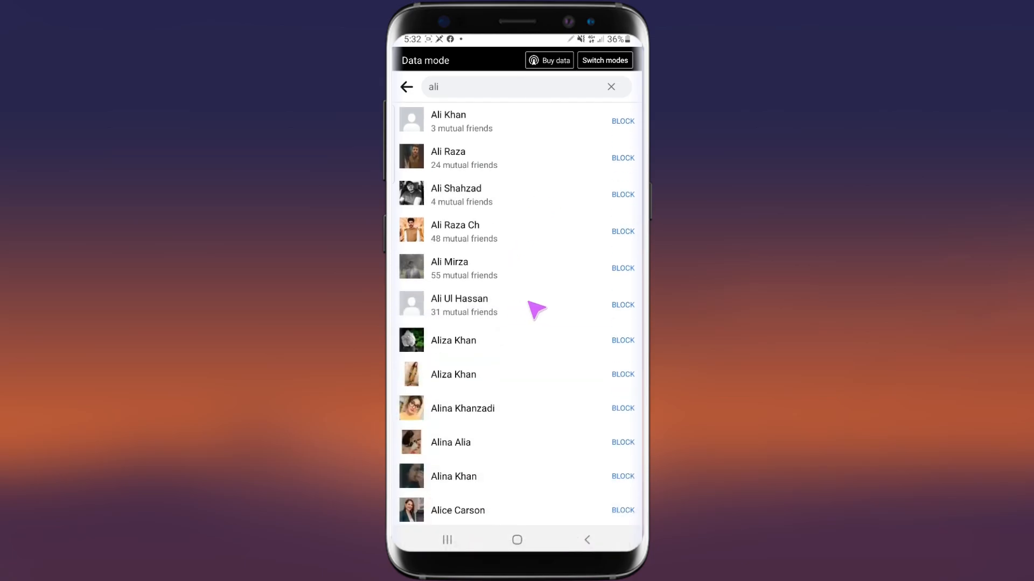
left_click(622, 305)
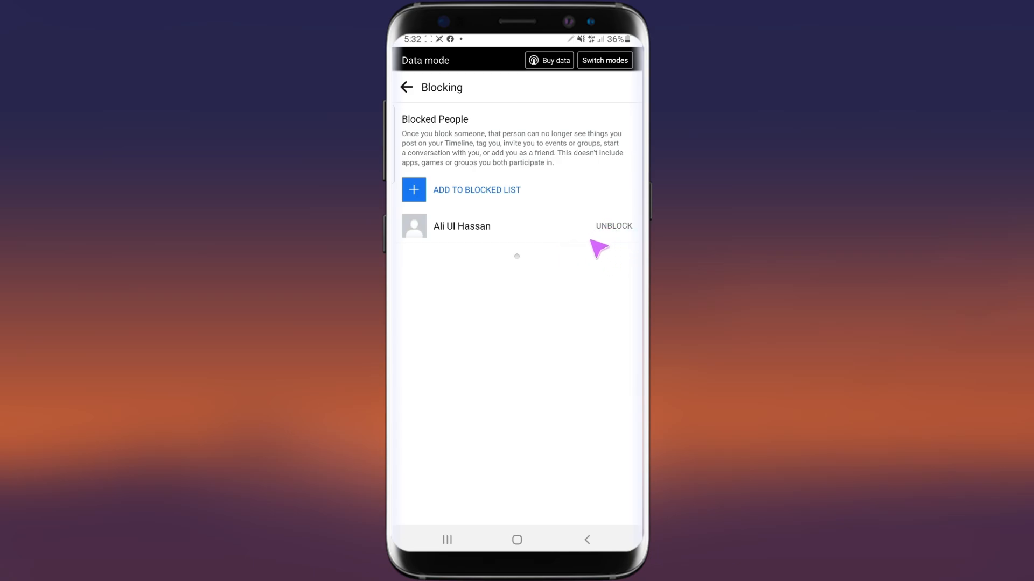
- Unblock the person, confirm it, and return to the home screen
left_click(614, 227)
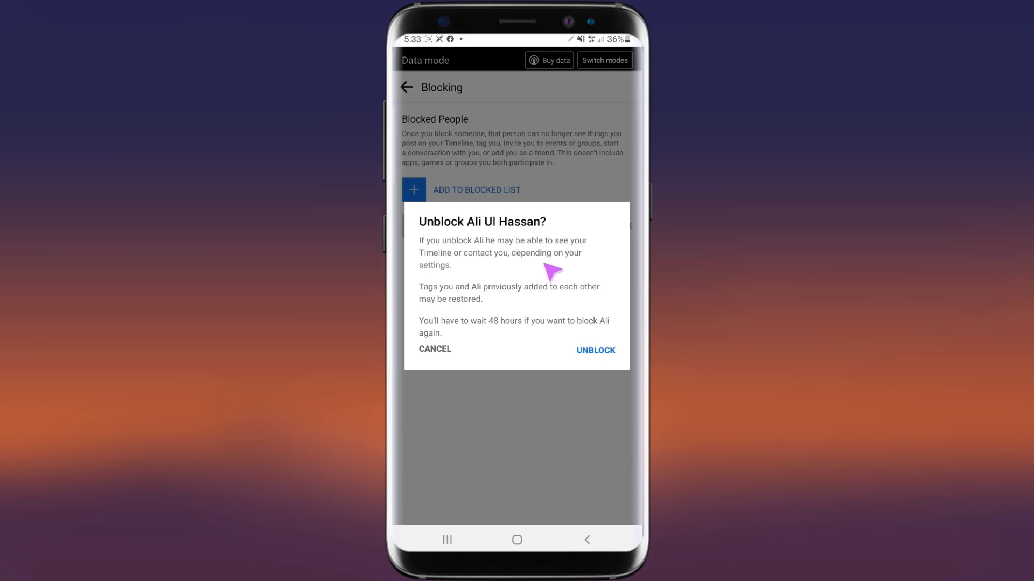
mouse_move(542, 282)
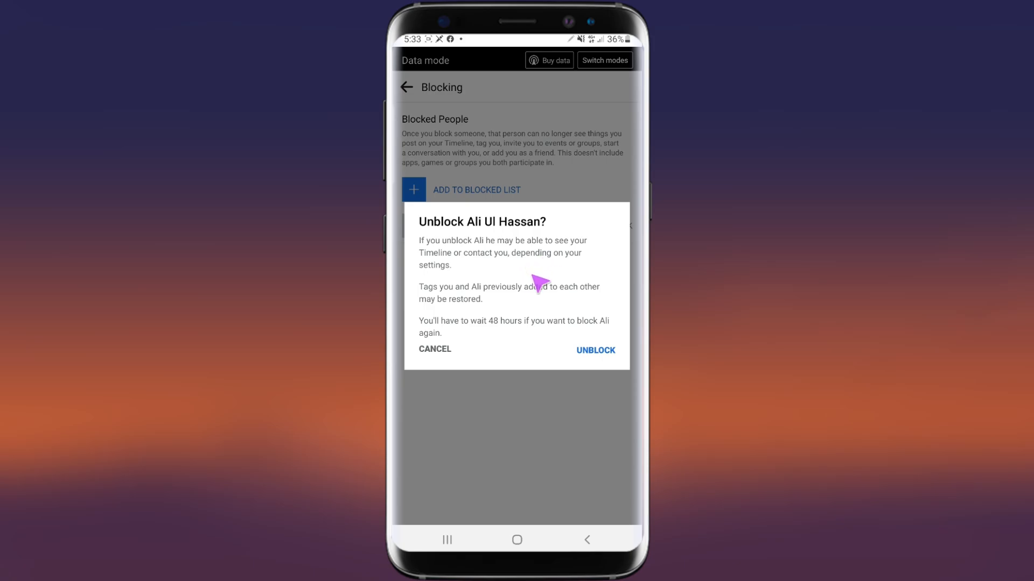
left_click(594, 350)
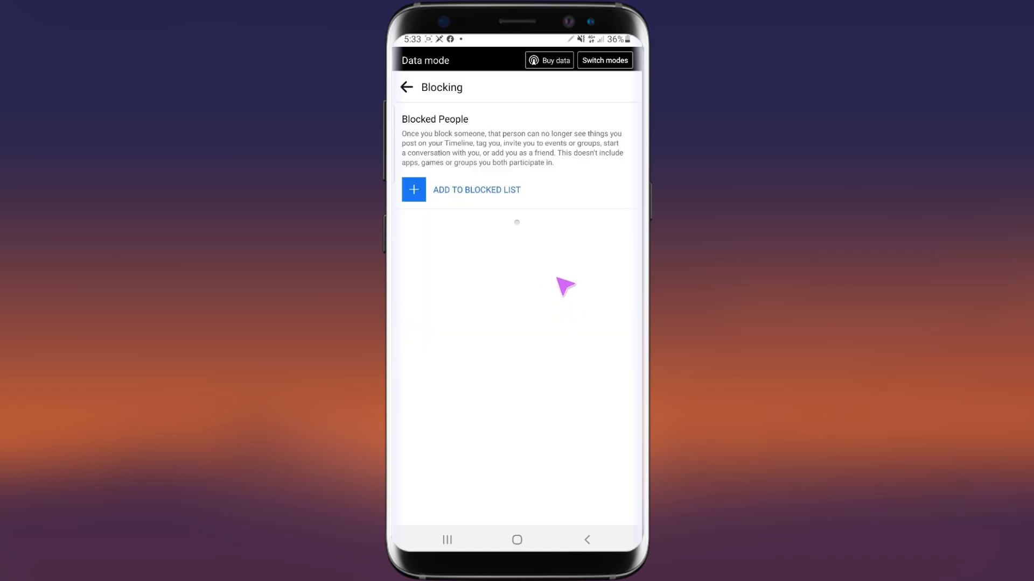
left_click(516, 540)
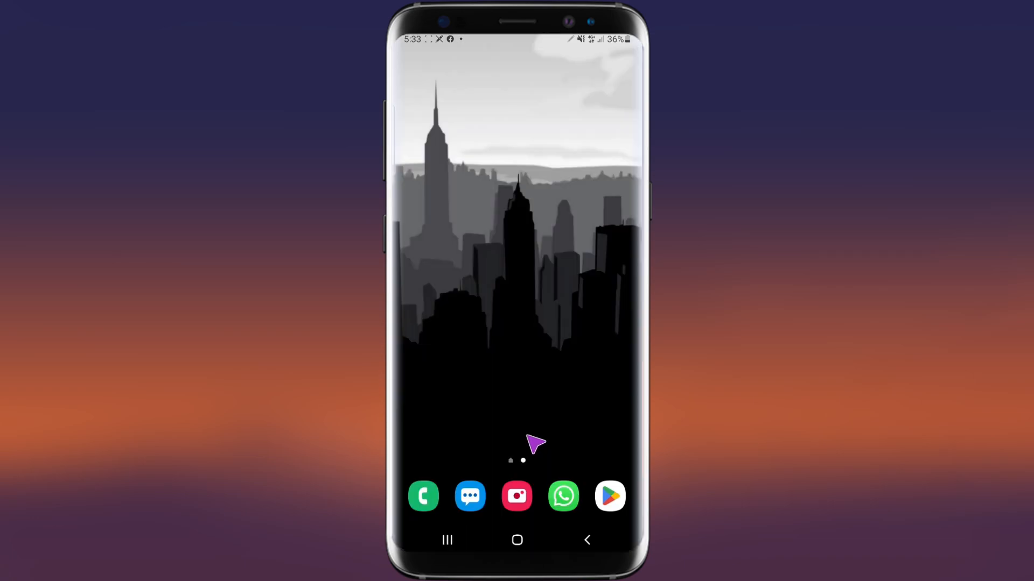